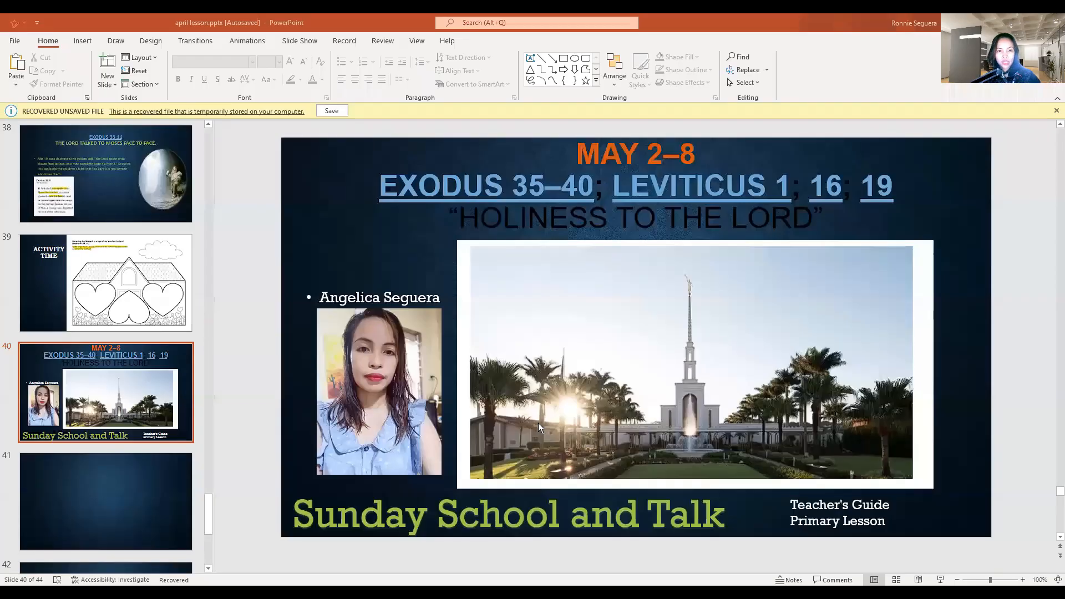
pyautogui.moveTo(441, 295)
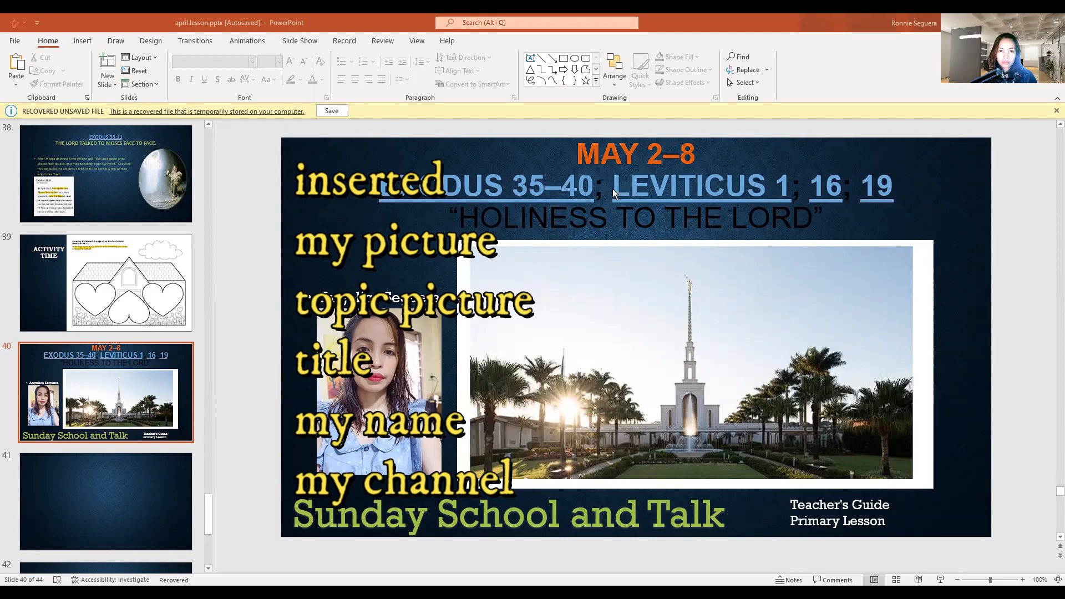
pyautogui.moveTo(561, 157)
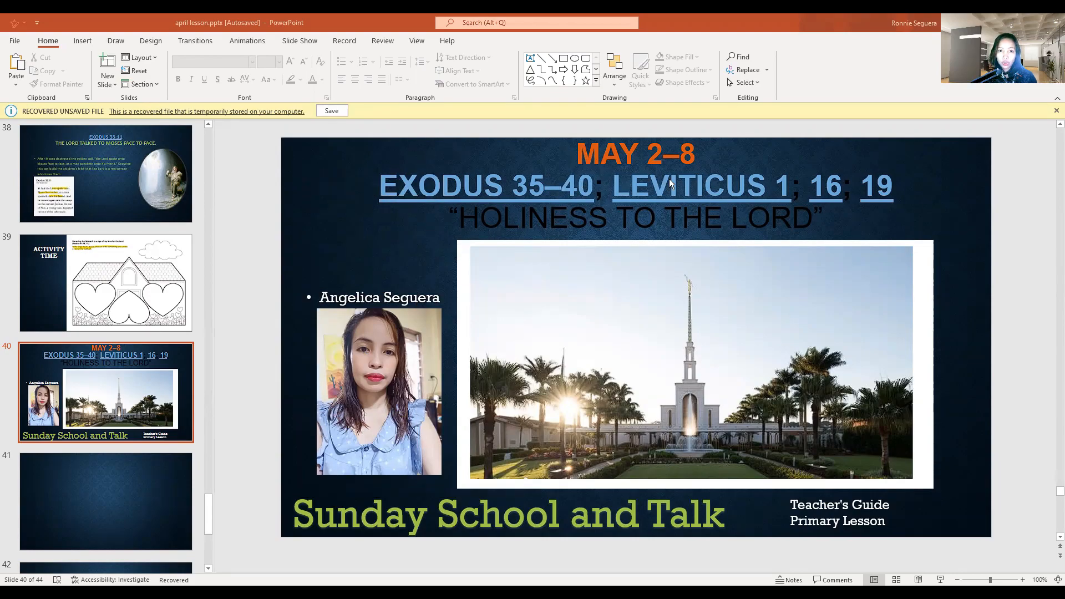
pyautogui.moveTo(383, 201)
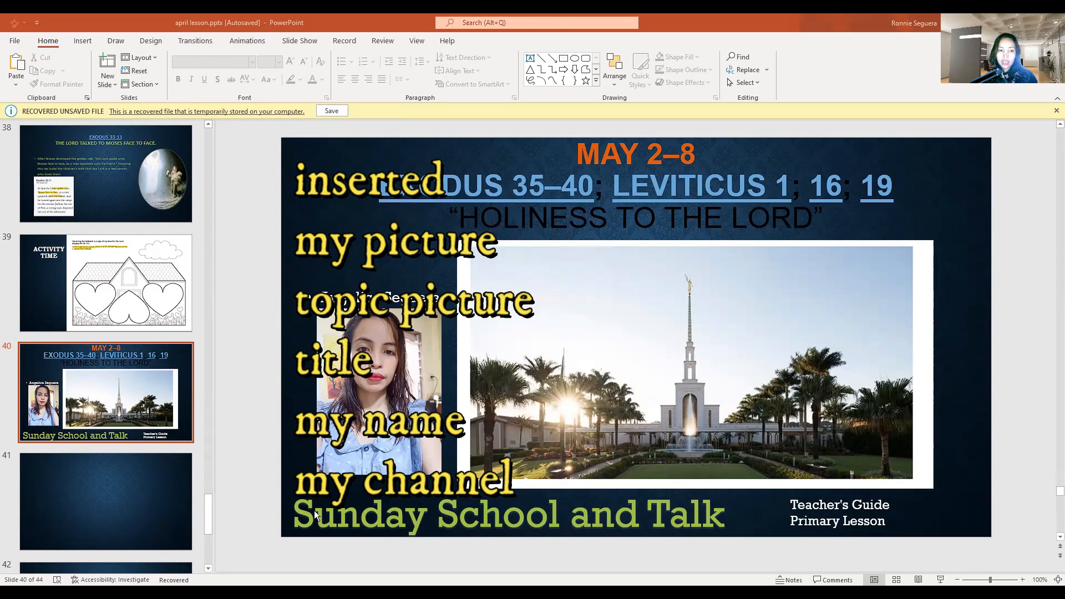
pyautogui.moveTo(465, 534)
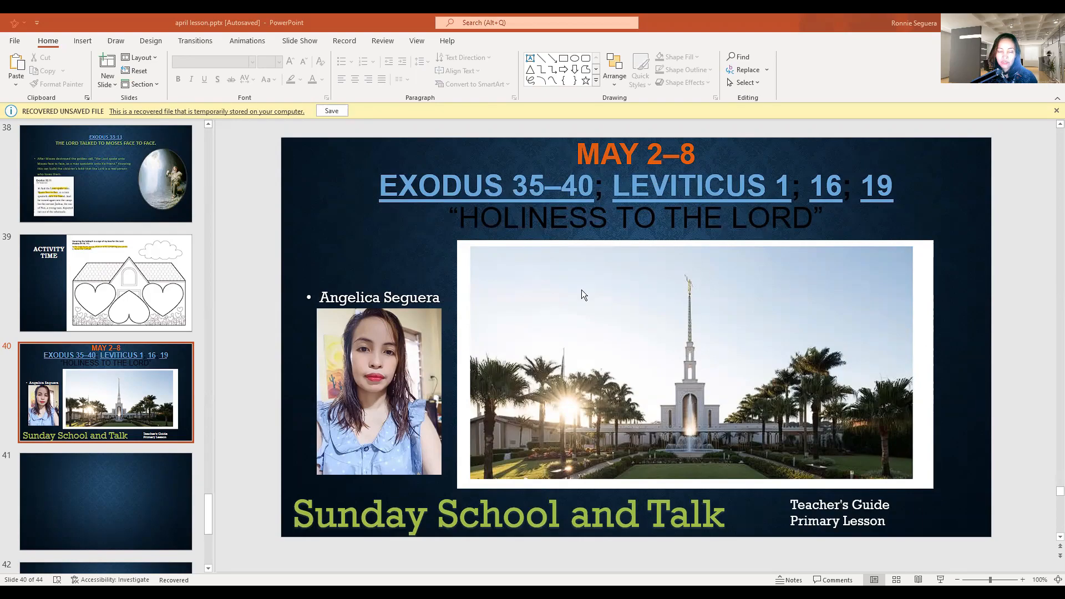
pyautogui.moveTo(362, 418)
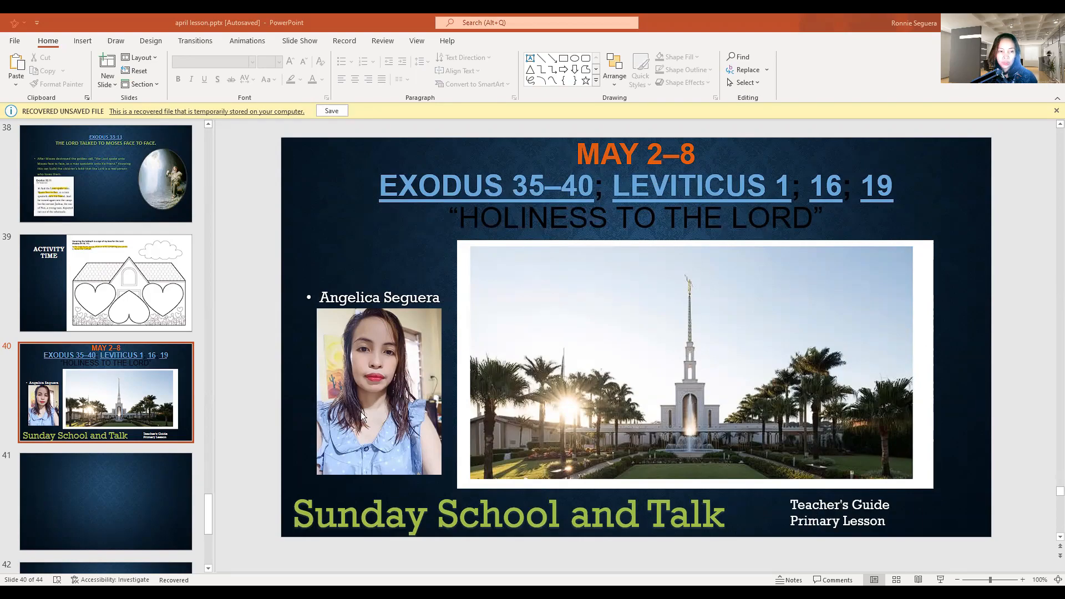
# - In Visibility, choose Schedule with Apr 25, 2022 as the date and 4:45 PM as the time
pyautogui.click(458, 506)
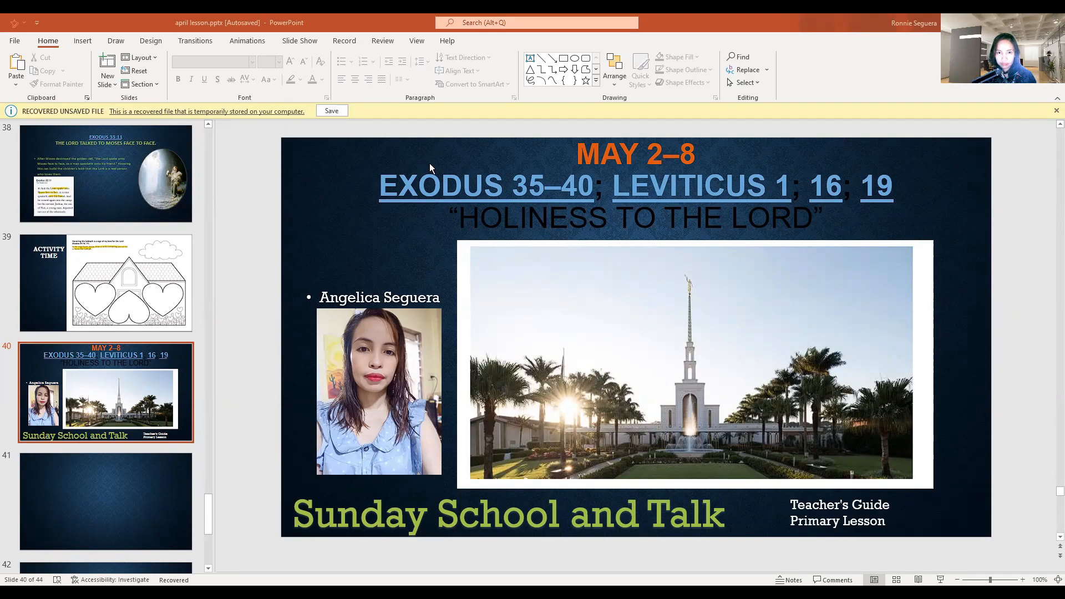
pyautogui.moveTo(238, 48)
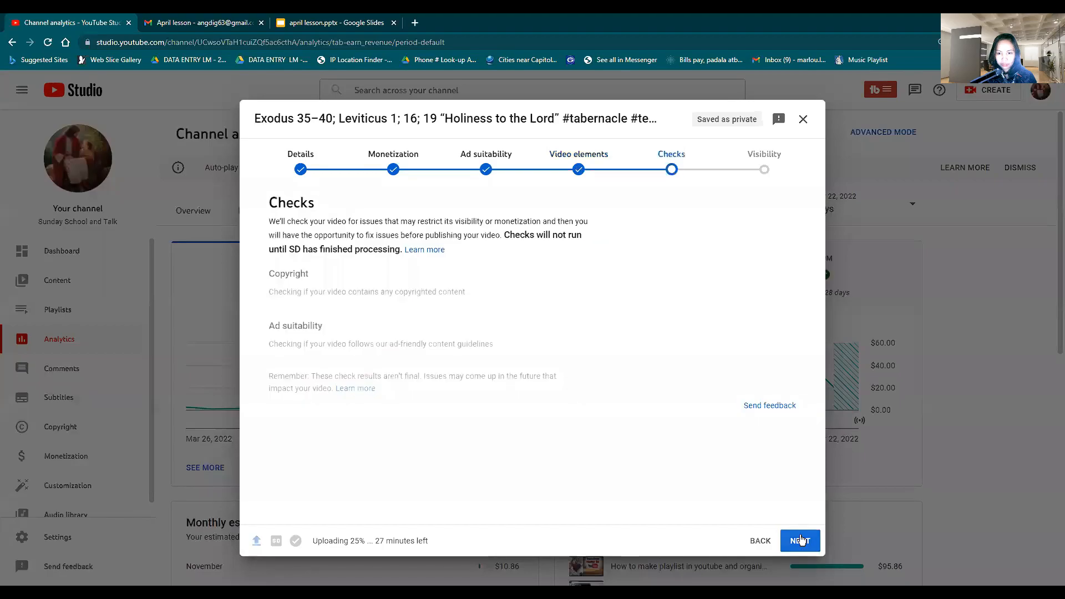
pyautogui.click(801, 540)
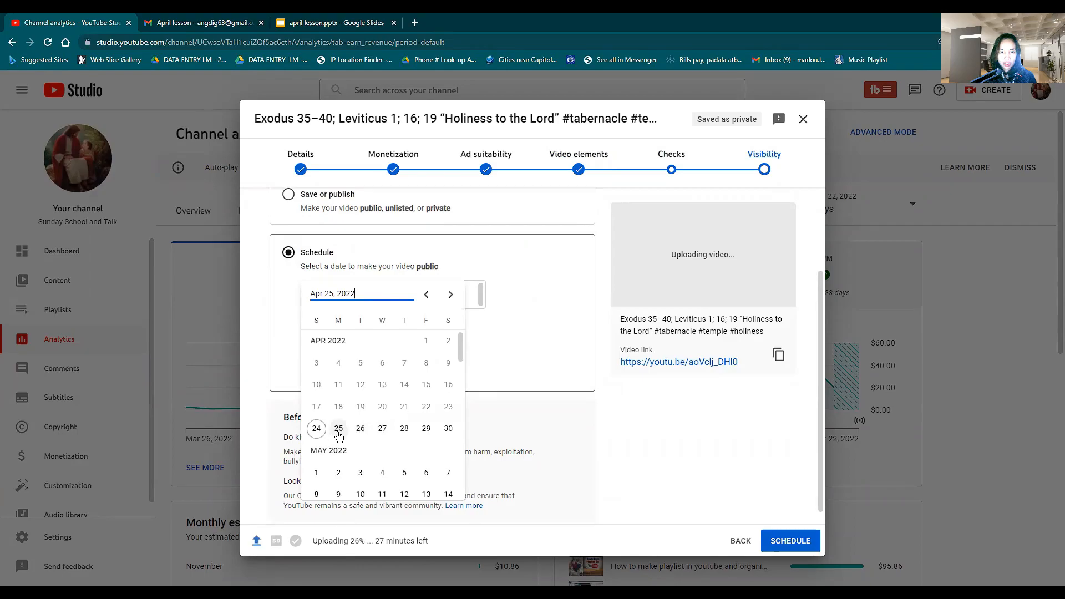
pyautogui.click(338, 428)
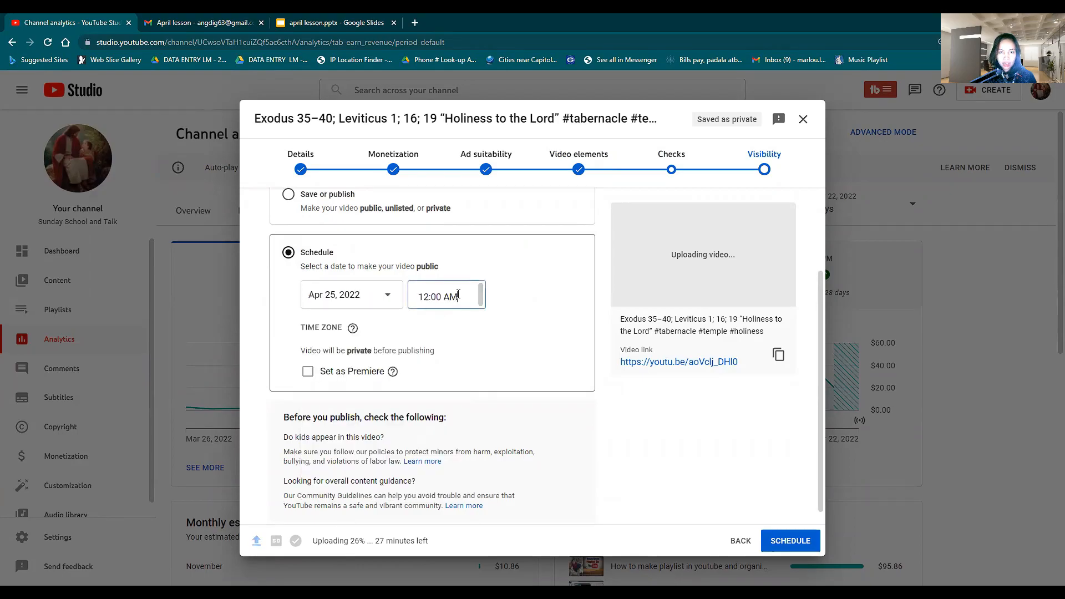
pyautogui.click(445, 295)
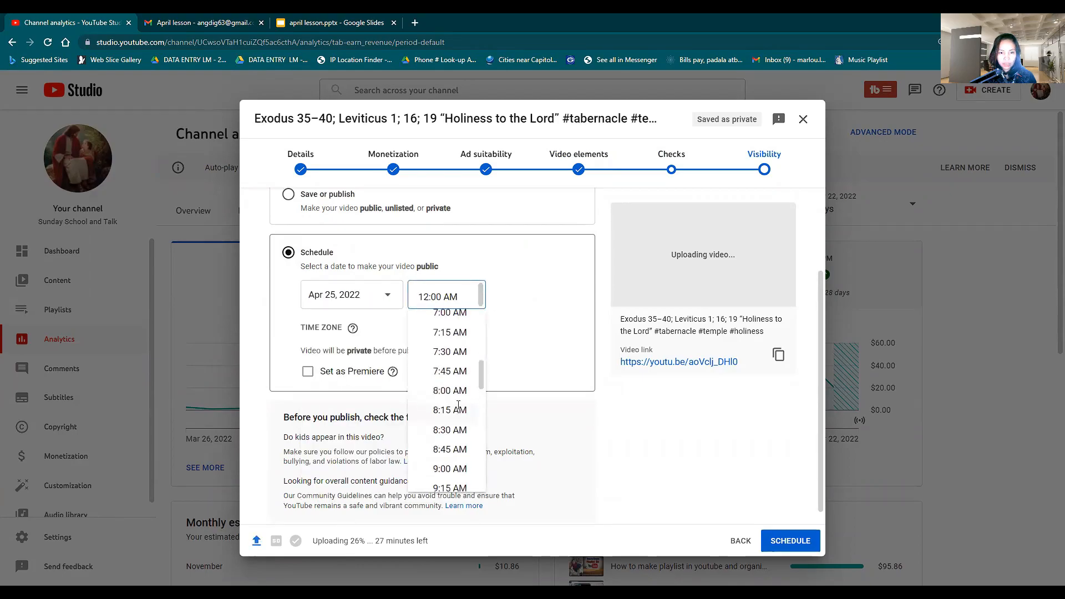
pyautogui.scroll(3)
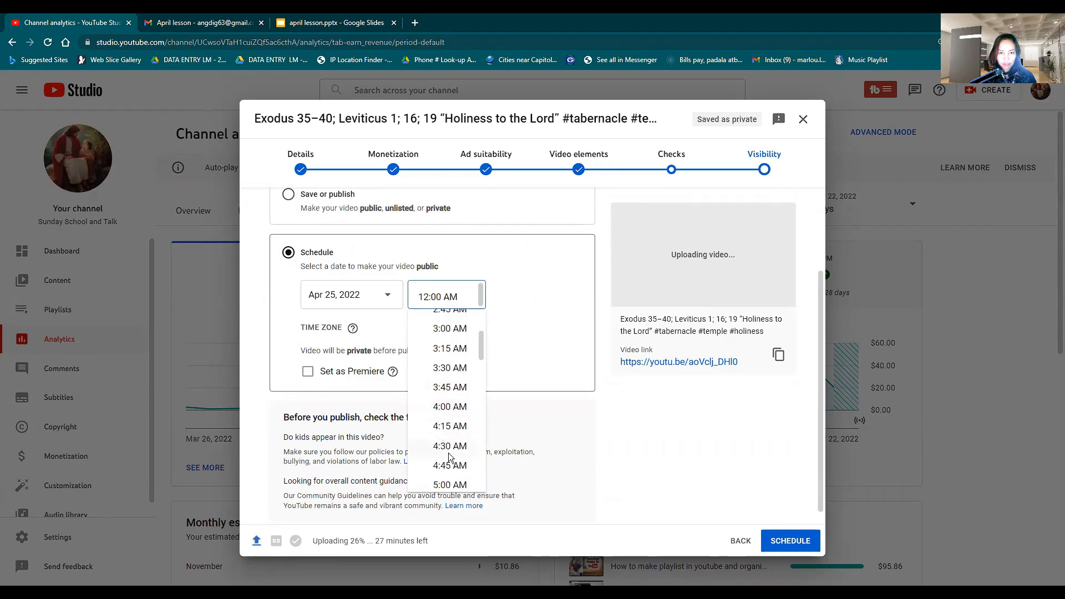
pyautogui.scroll(-3)
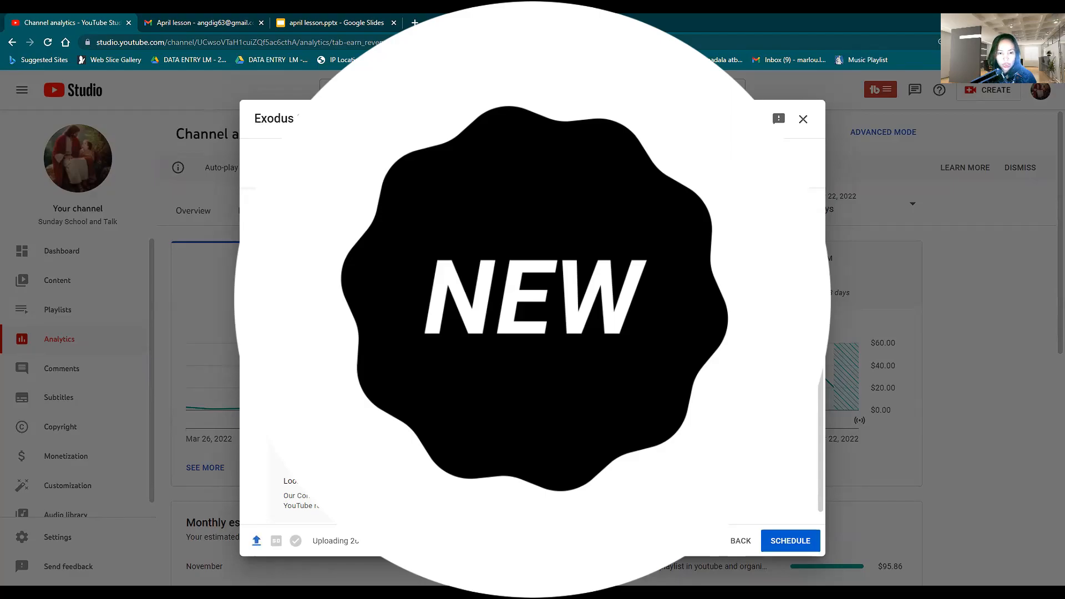
pyautogui.click(446, 296)
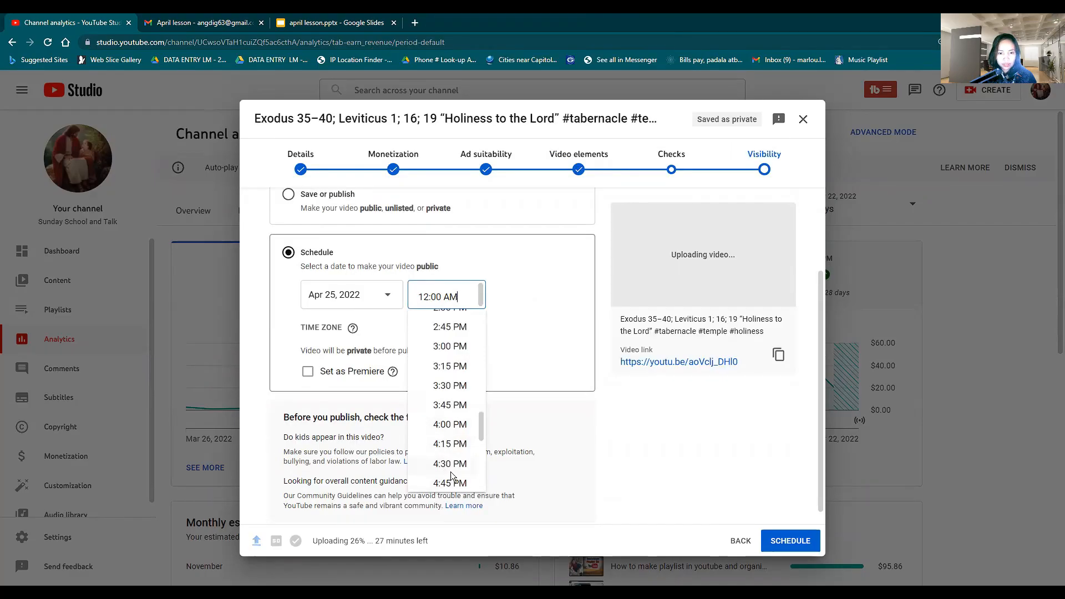
pyautogui.click(449, 483)
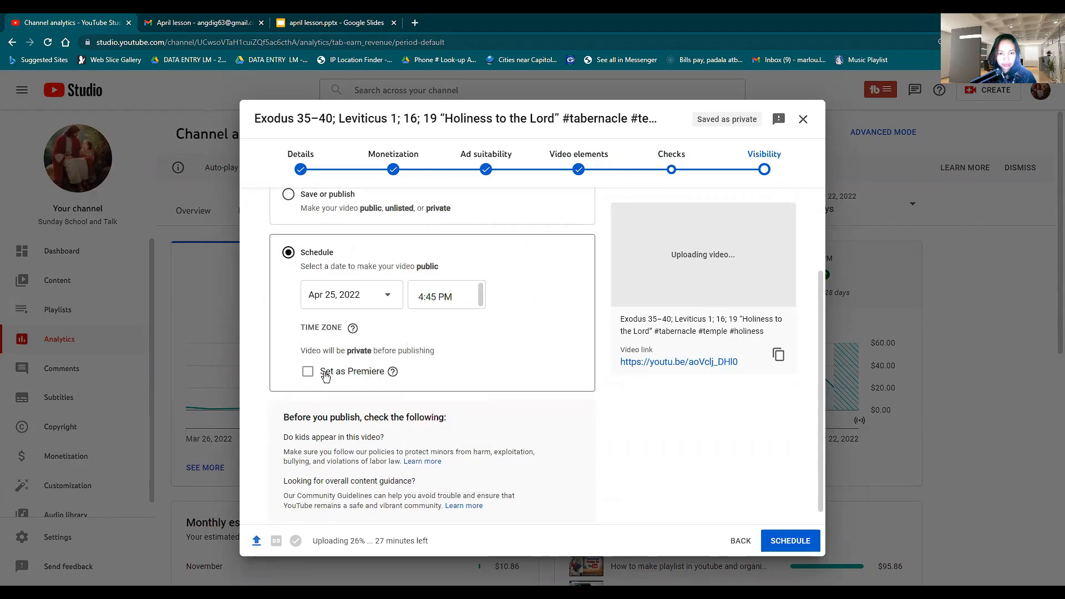
# - Set the video as a Premiere, confirm the schedule and dismiss the still-checking notice
pyautogui.click(307, 371)
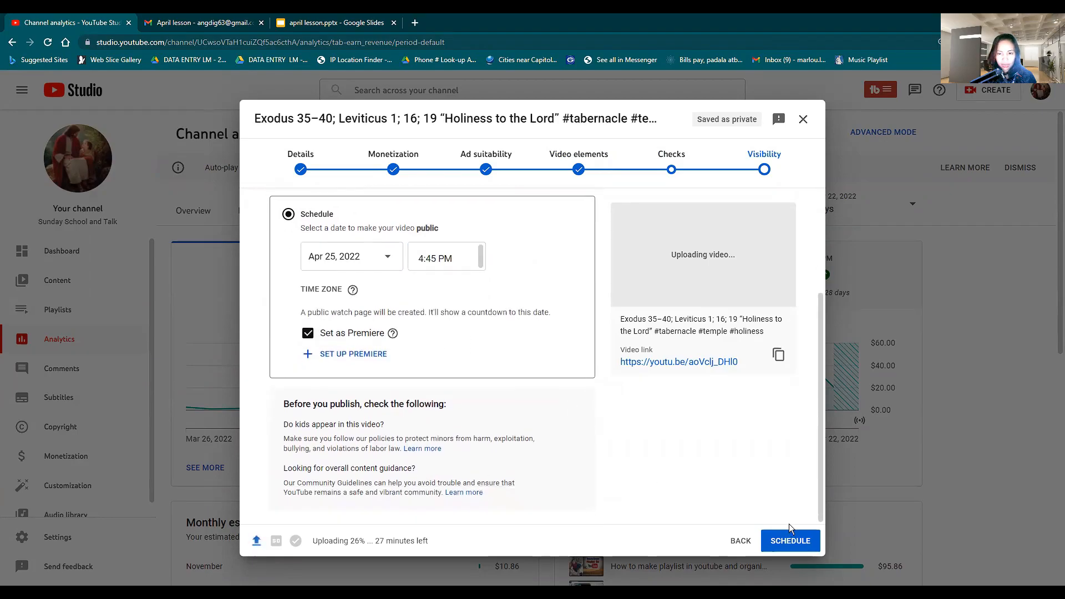
pyautogui.click(790, 540)
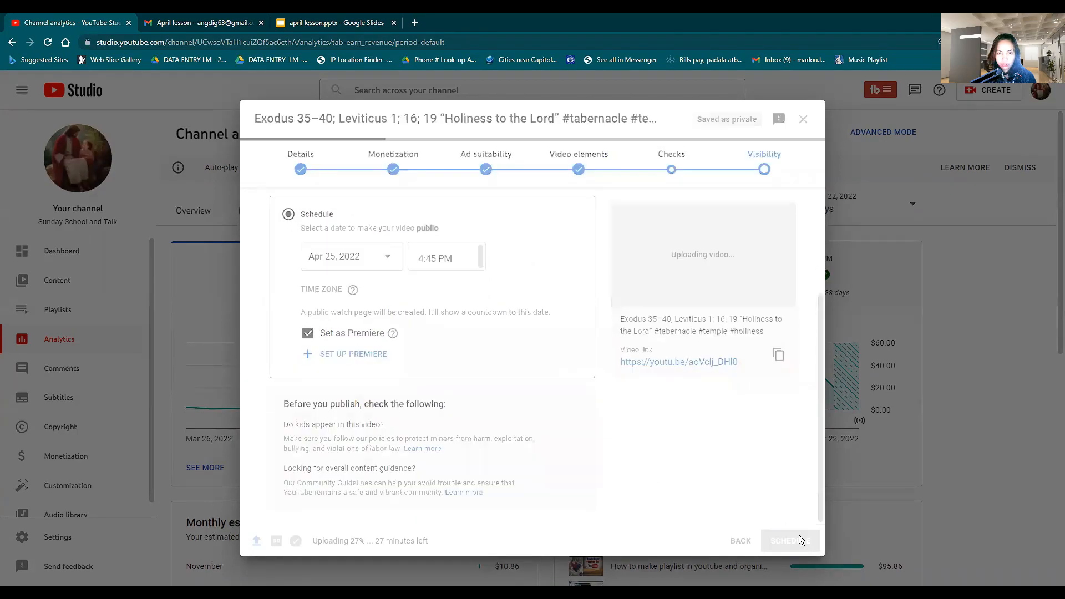
pyautogui.click(789, 541)
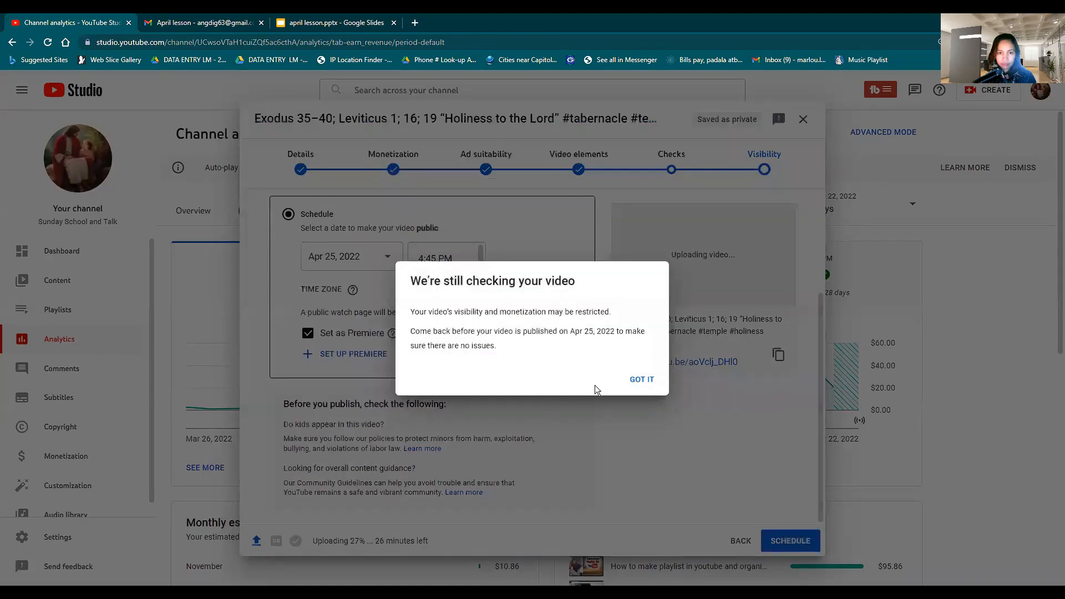
pyautogui.click(640, 380)
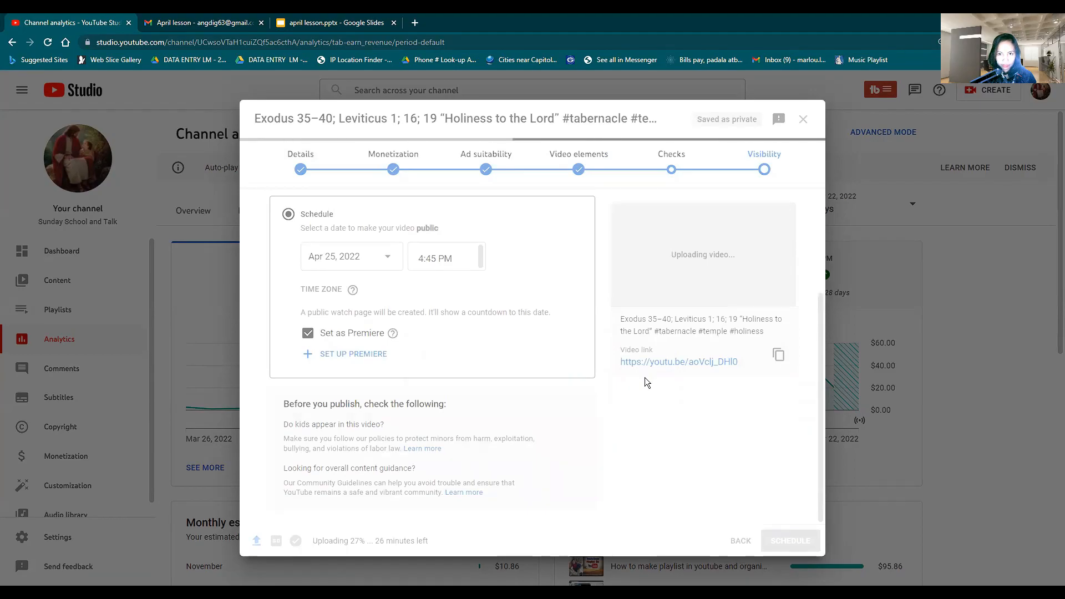
pyautogui.moveTo(350, 353)
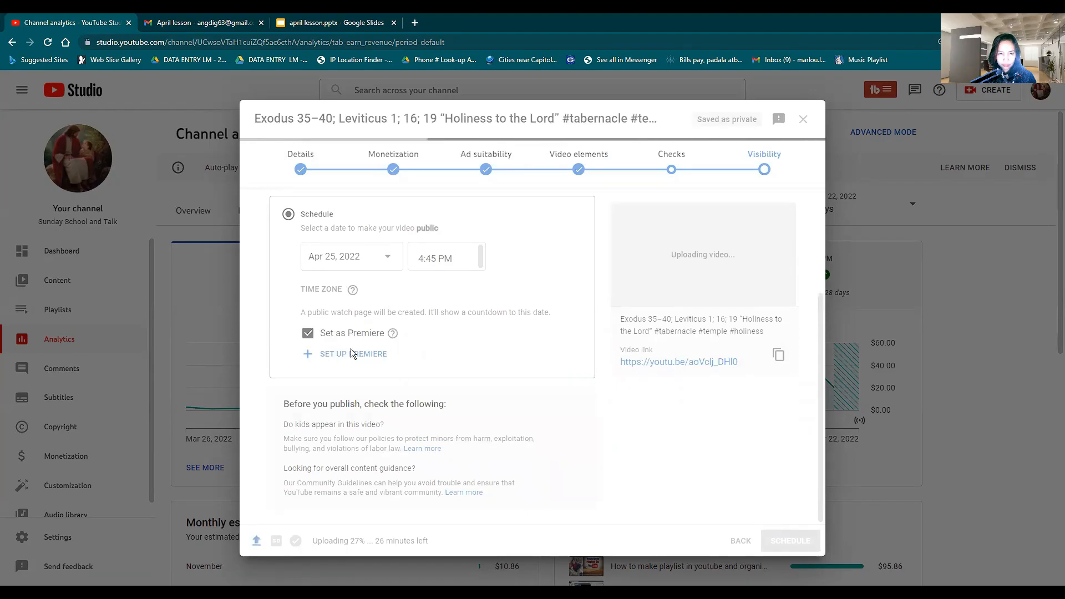
pyautogui.click(802, 118)
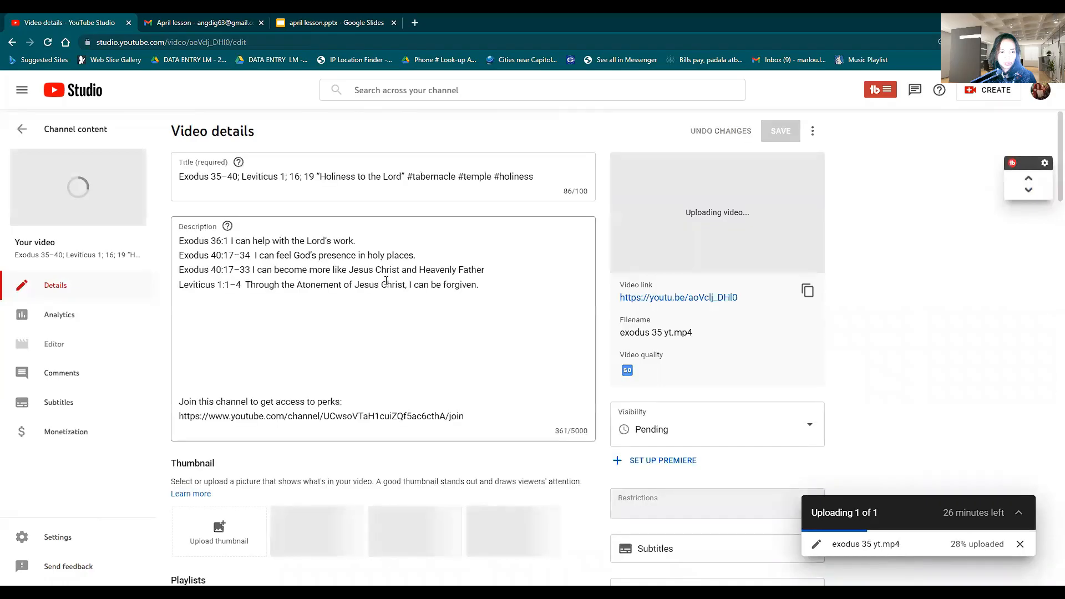
# - Upload the exported lesson slide image as the custom thumbnail and save the video details
pyautogui.scroll(-3)
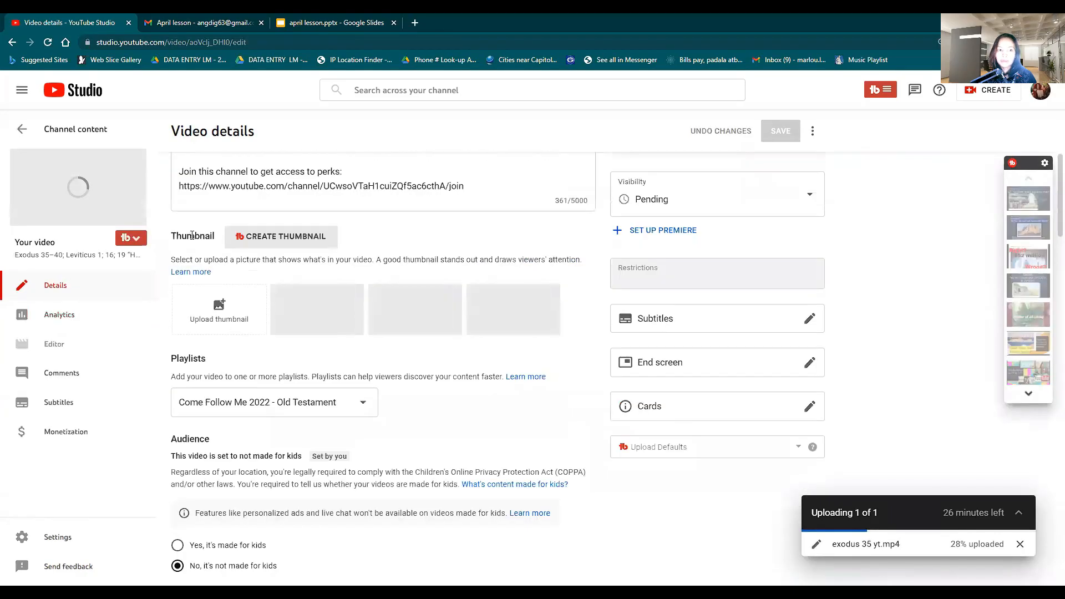
pyautogui.moveTo(219, 318)
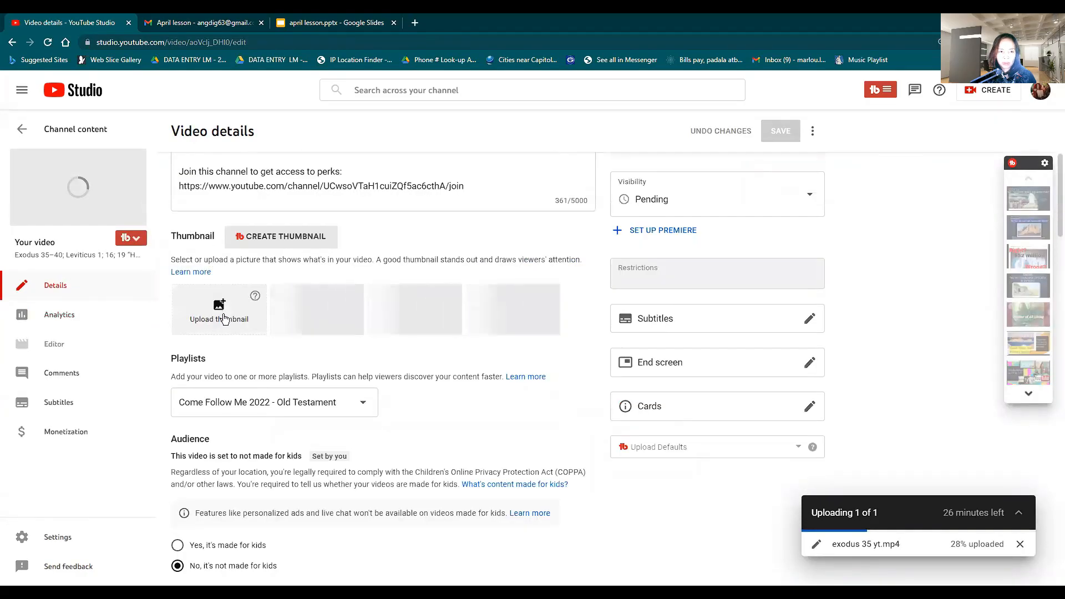
pyautogui.click(218, 310)
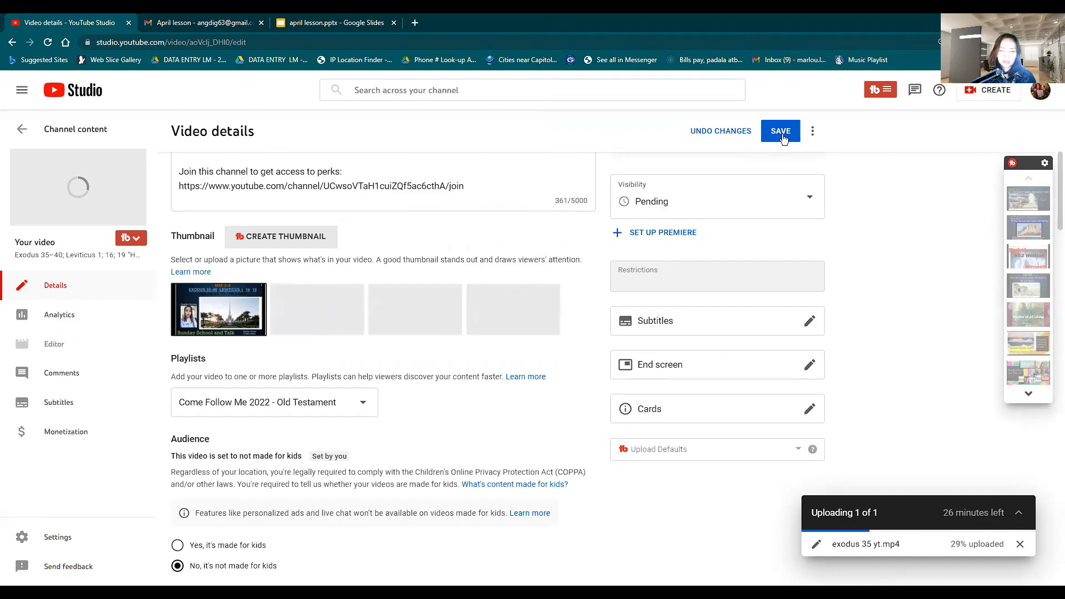
pyautogui.click(780, 131)
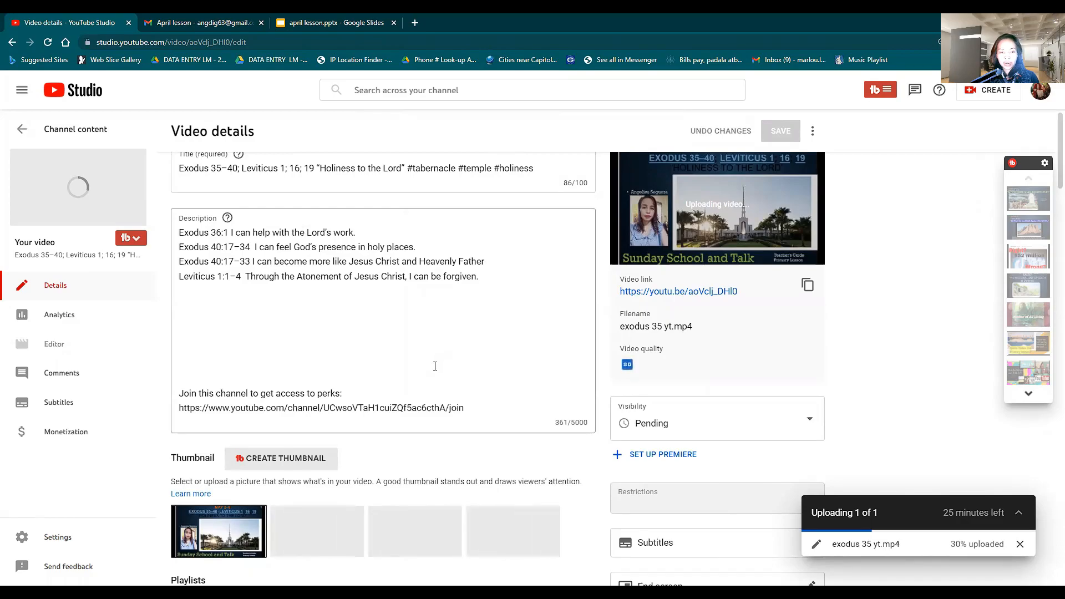
pyautogui.scroll(-3)
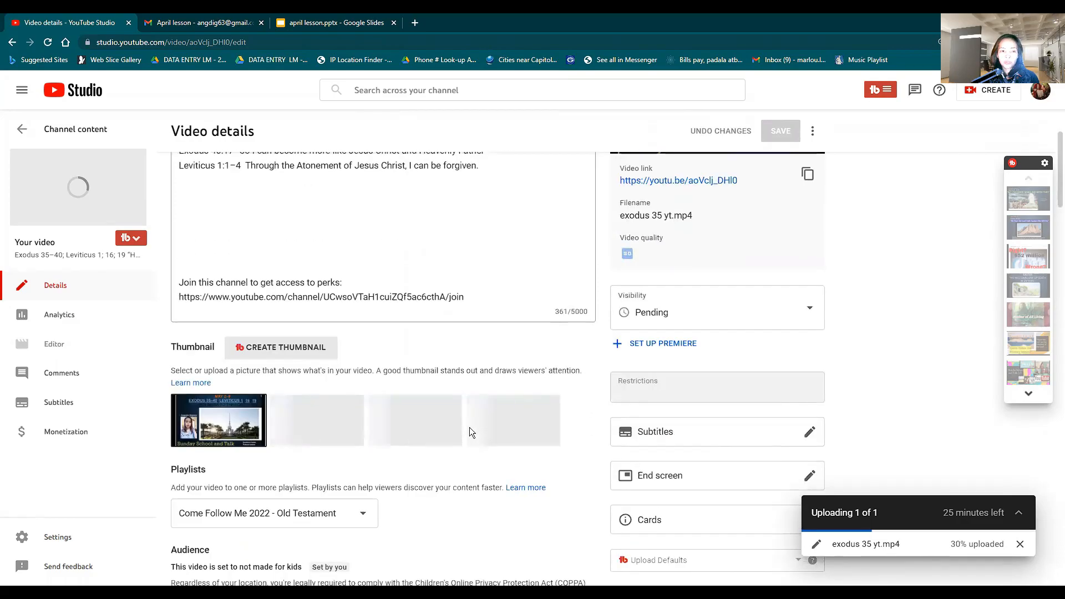
pyautogui.moveTo(414, 419)
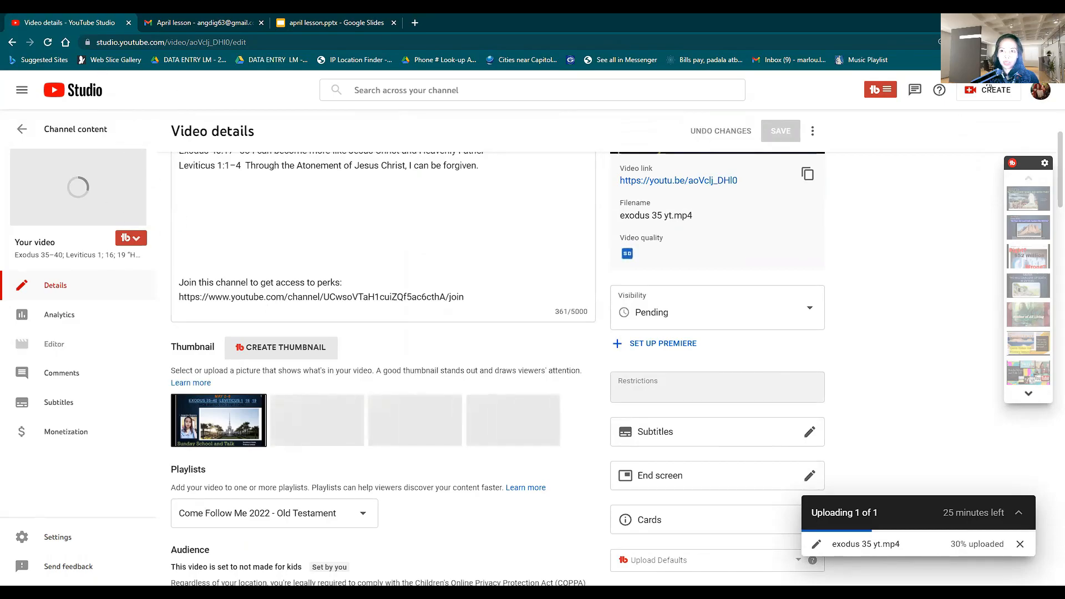
# - From the account avatar, go to Your channel to view Sunday School and Talk on YouTube
pyautogui.click(1040, 90)
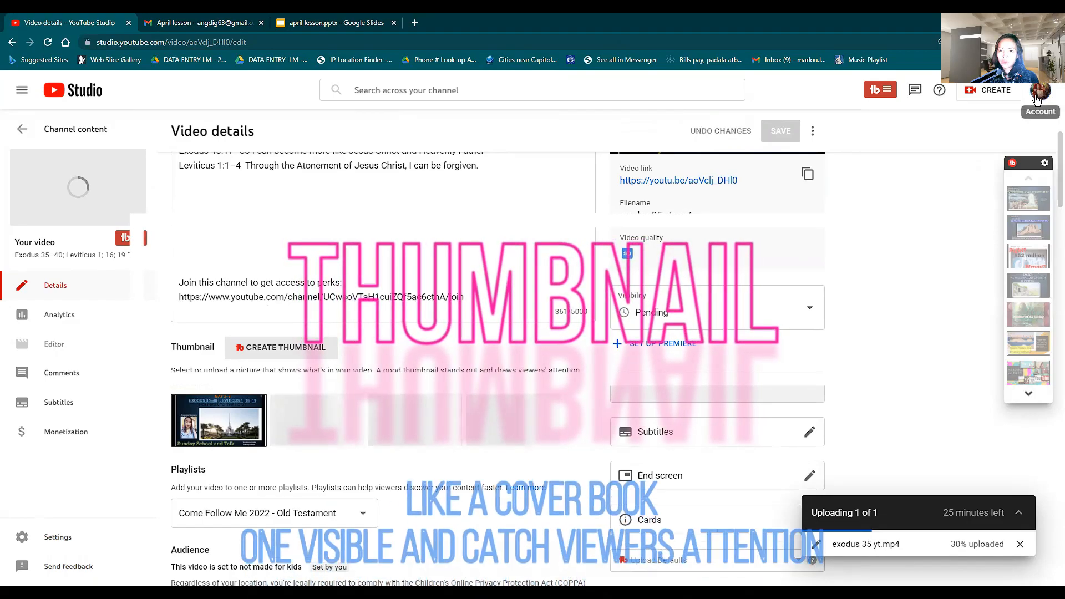
pyautogui.click(1040, 90)
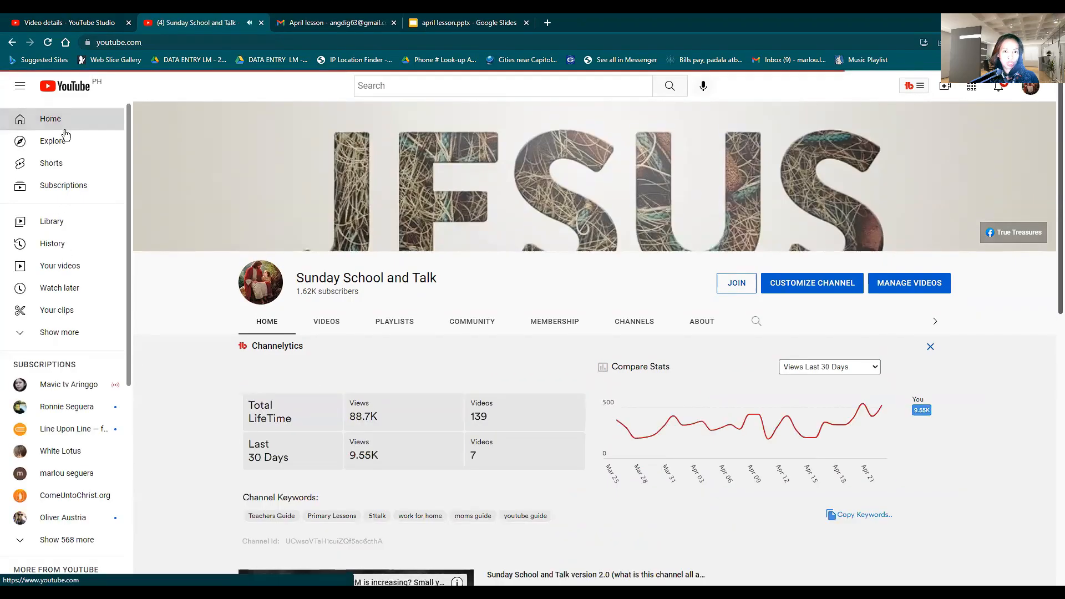
# - Switch to the YouTube Home feed and scroll through the recommended videos
pyautogui.click(50, 119)
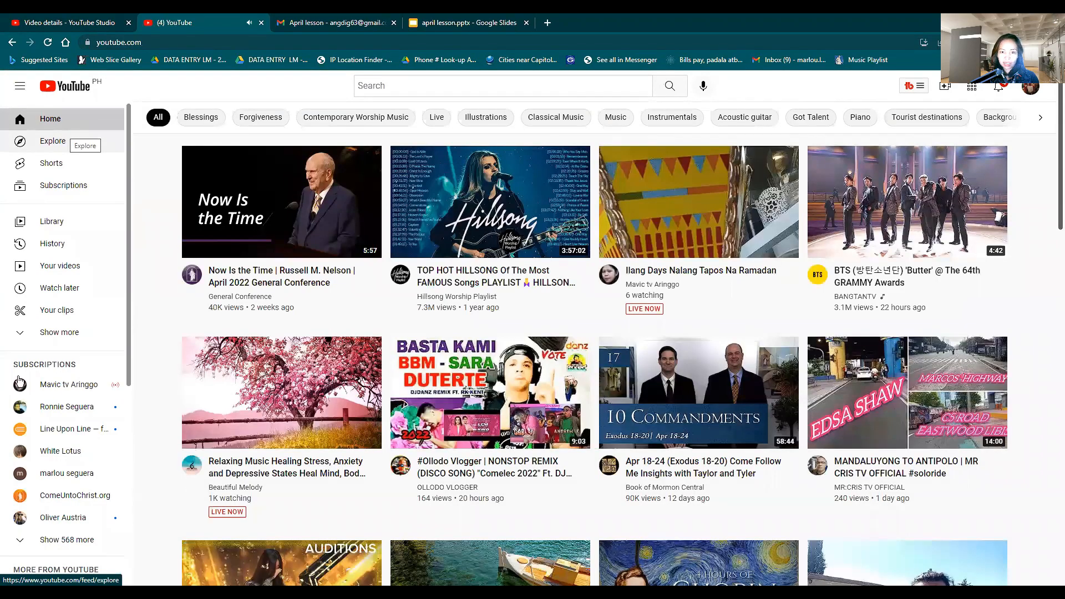
pyautogui.scroll(-3)
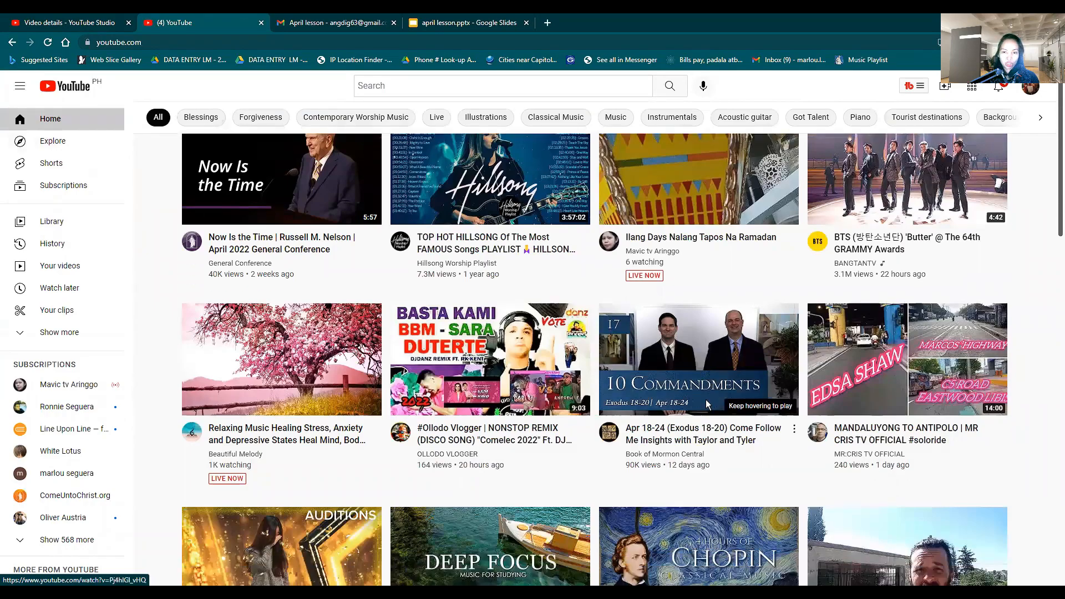
pyautogui.scroll(-3)
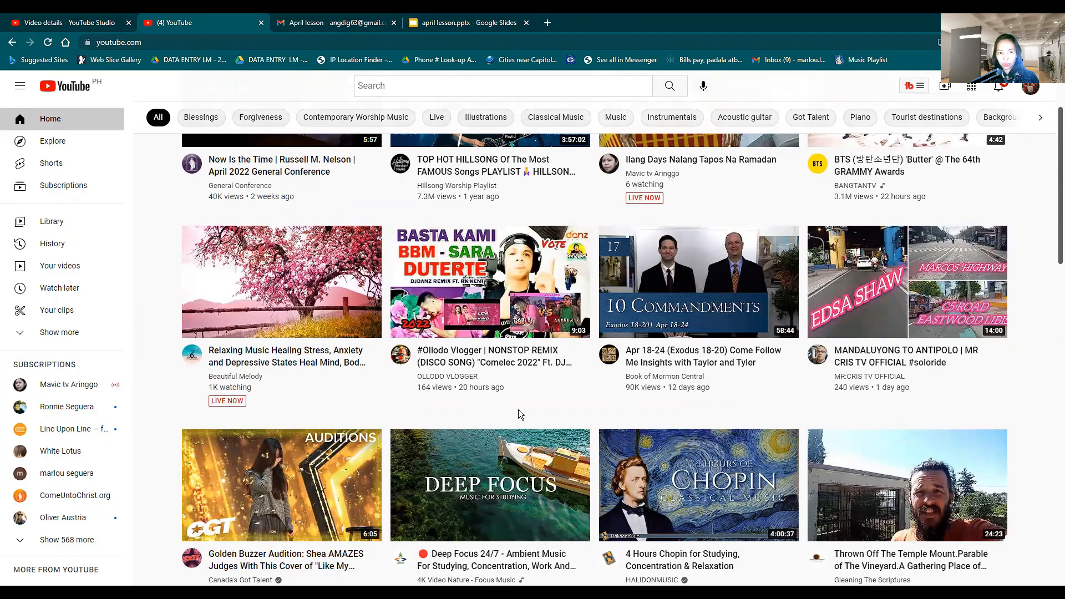
pyautogui.scroll(3)
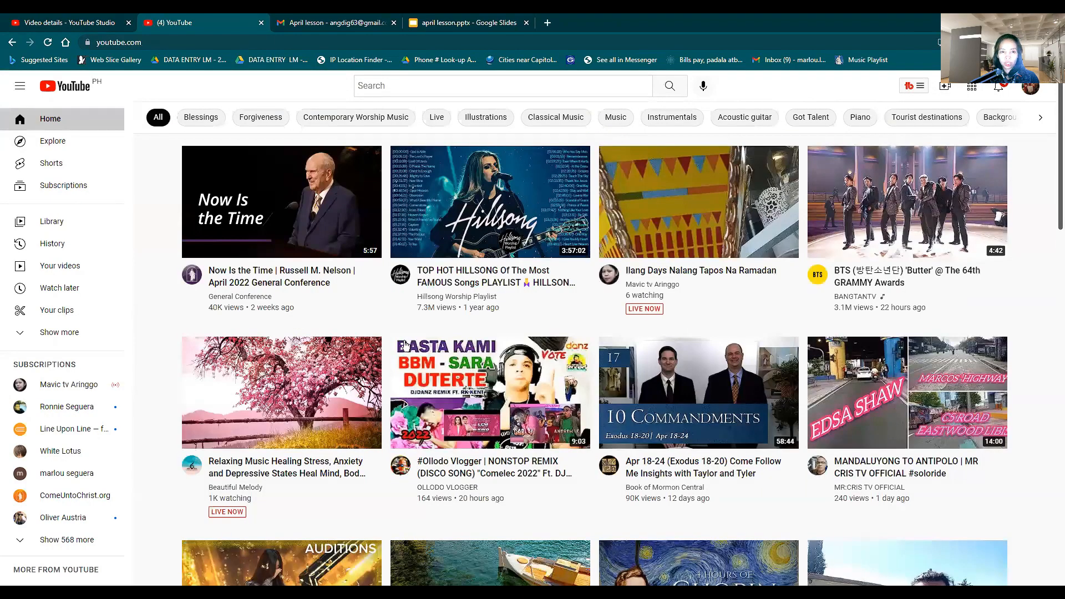
pyautogui.moveTo(489, 393)
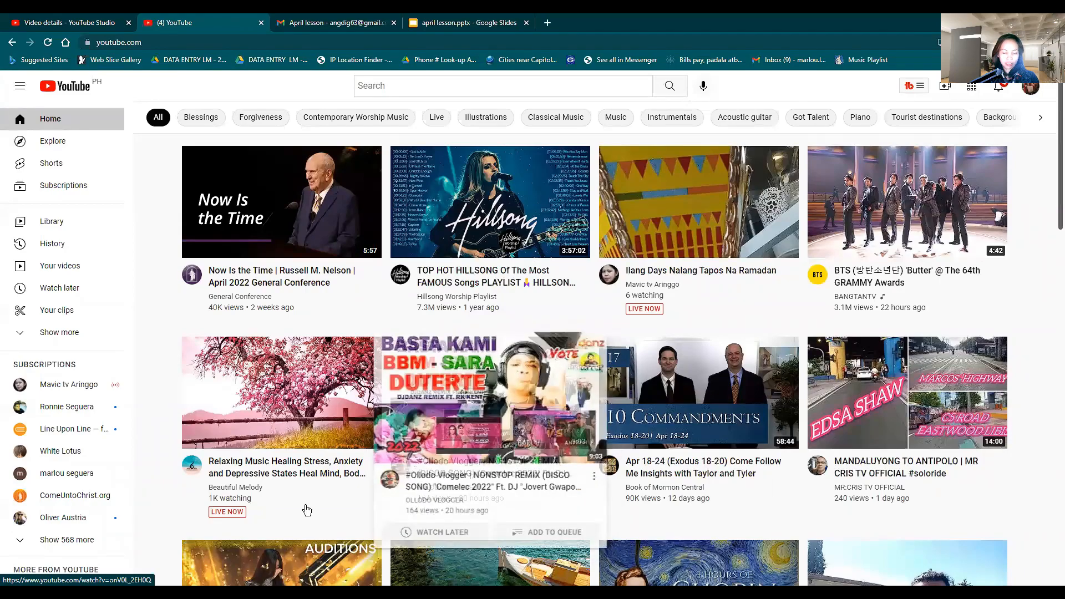
pyautogui.scroll(-3)
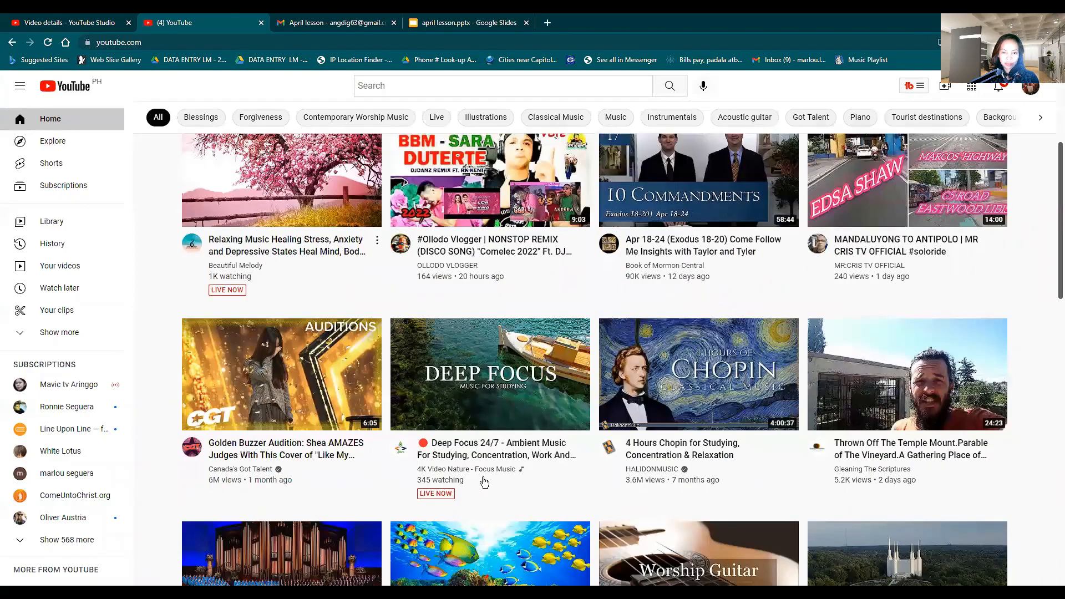
pyautogui.scroll(-3)
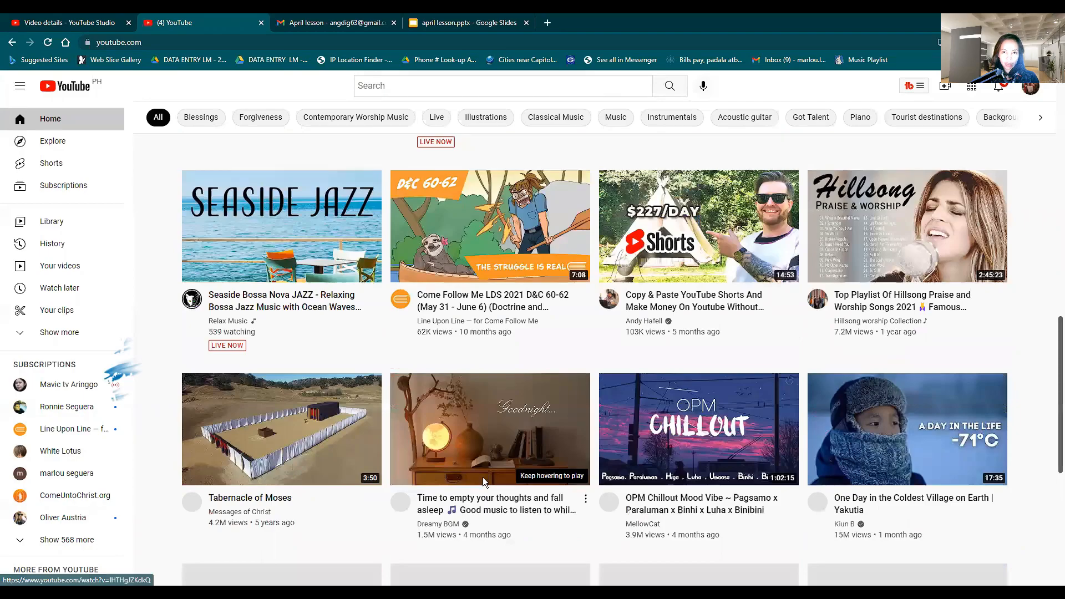
pyautogui.scroll(-3)
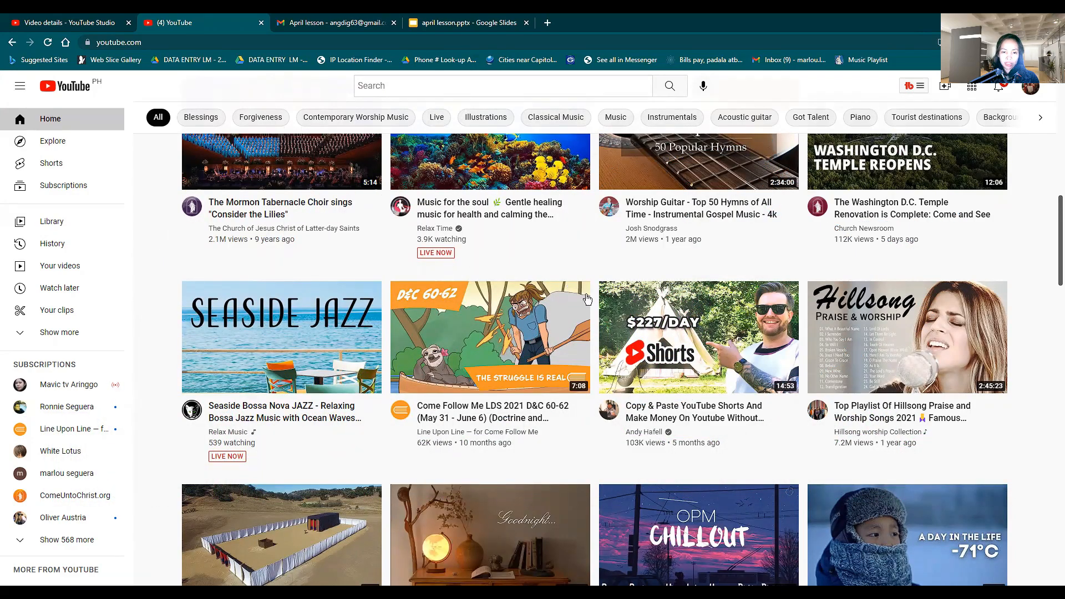
pyautogui.moveTo(465, 386)
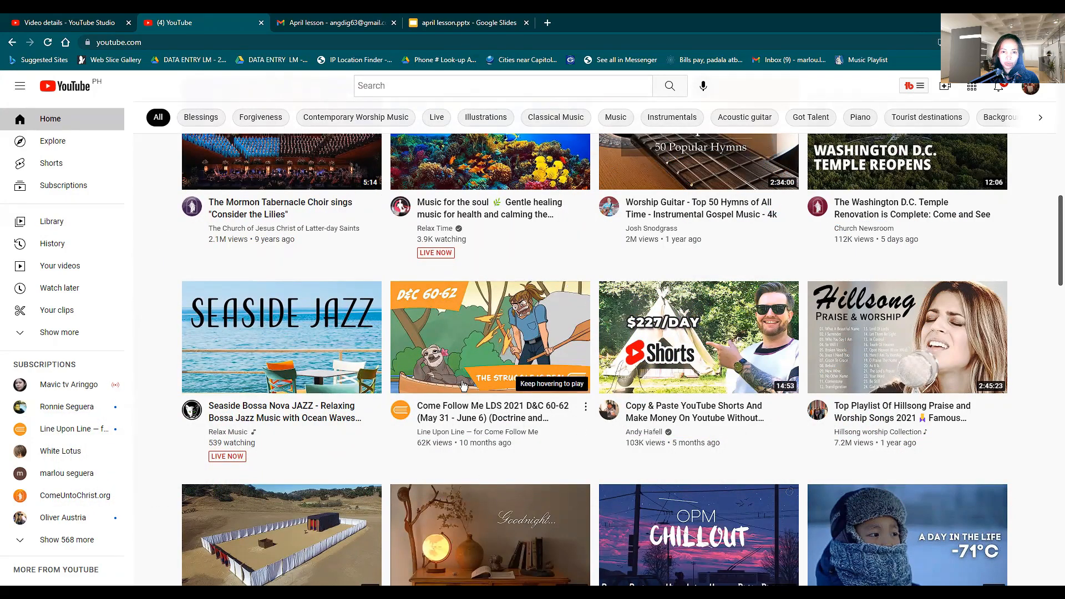
pyautogui.moveTo(486, 434)
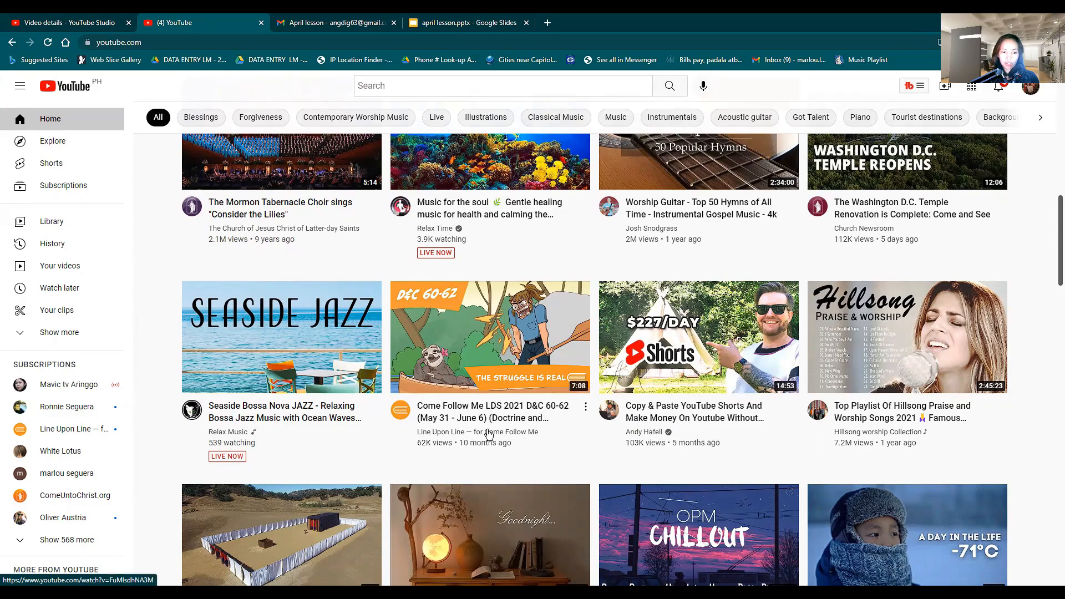
pyautogui.scroll(-3)
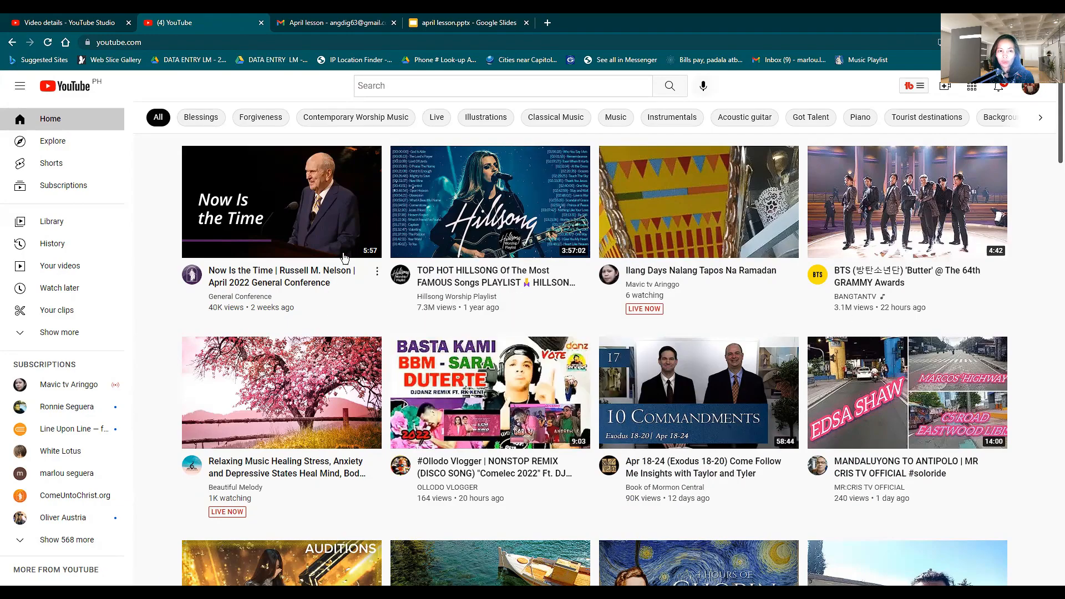
pyautogui.moveTo(905, 174)
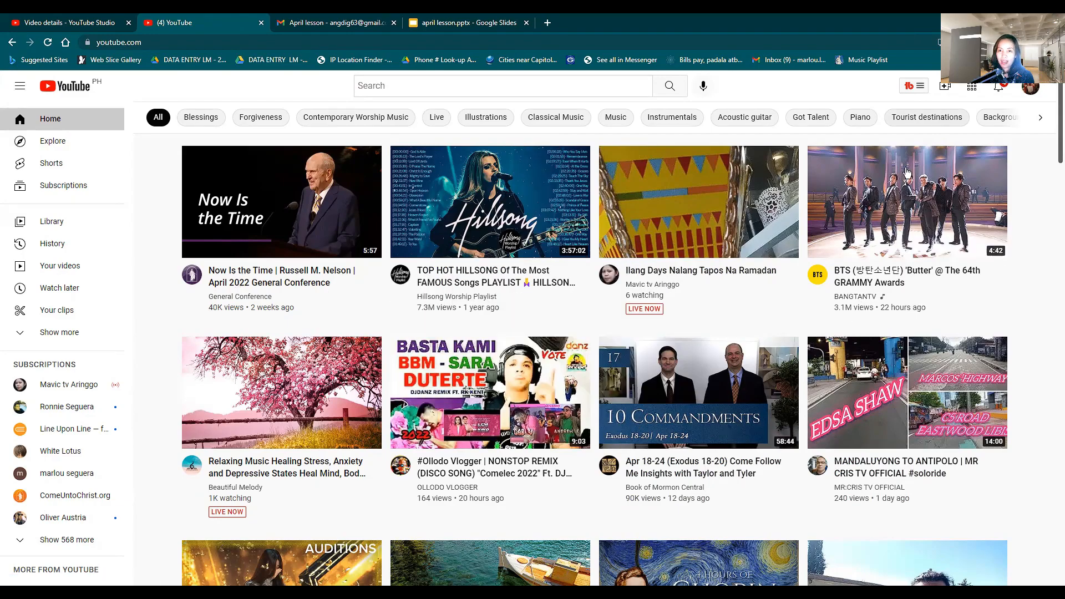